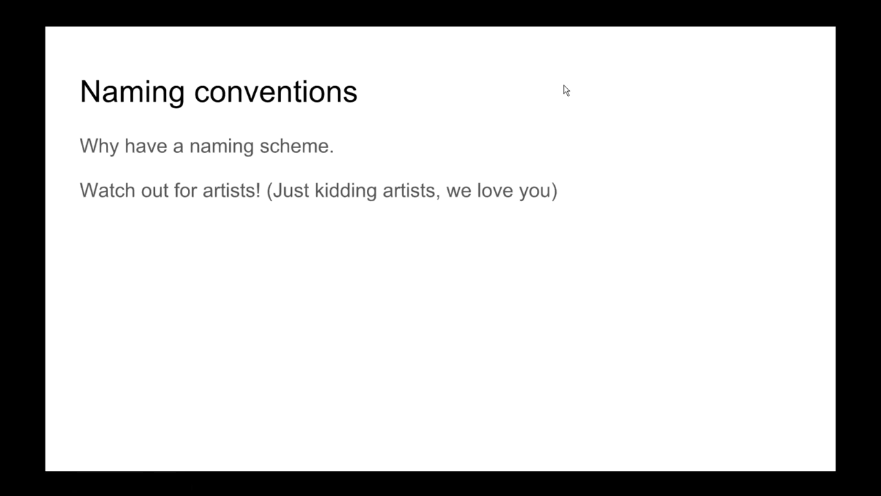
- Advance to the Naming Convention slide listing example names like CarBigFastBlue and VanSmallSlowRed
{"action": "key", "text": "Right"}
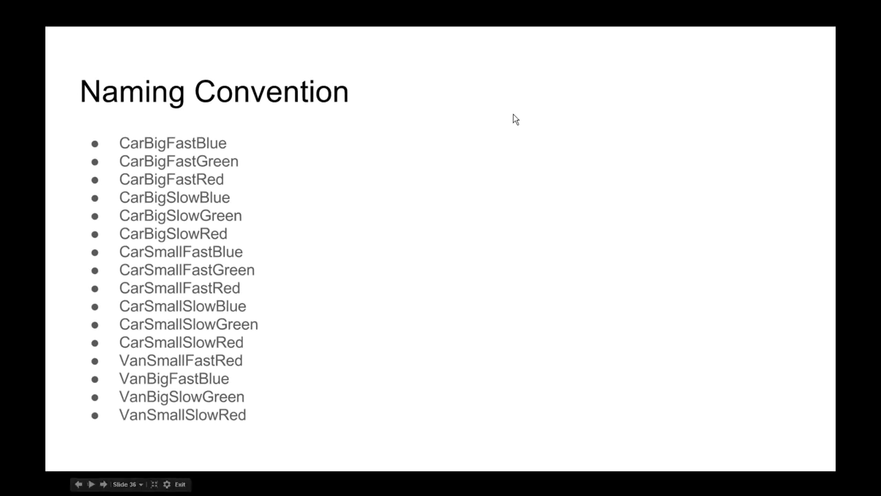
{"action": "mouse_move", "coordinate": [109, 343]}
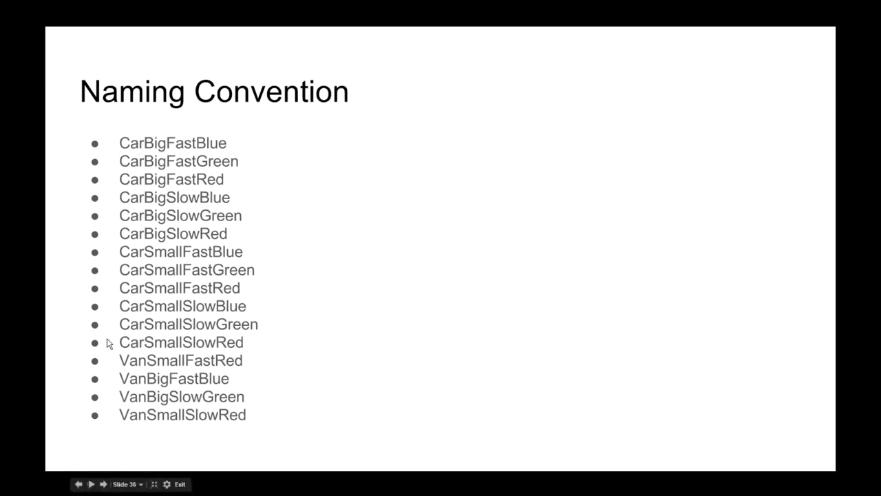
{"action": "mouse_move", "coordinate": [145, 426]}
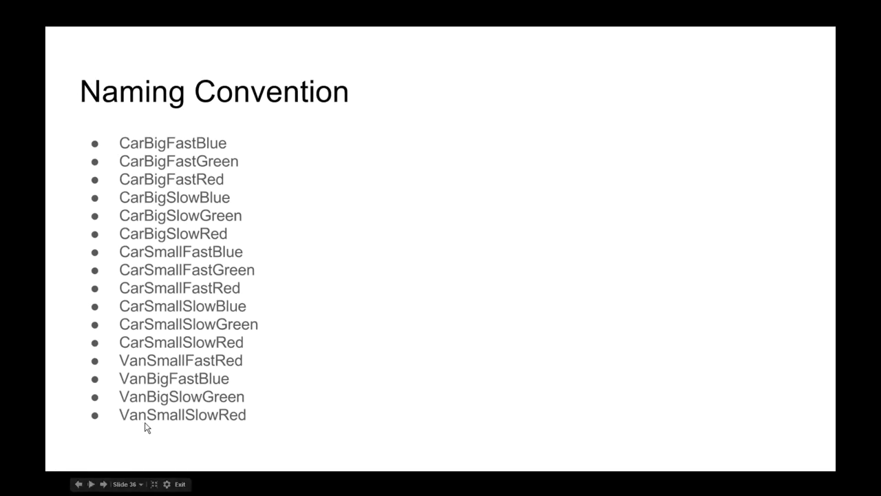
{"action": "mouse_move", "coordinate": [162, 147]}
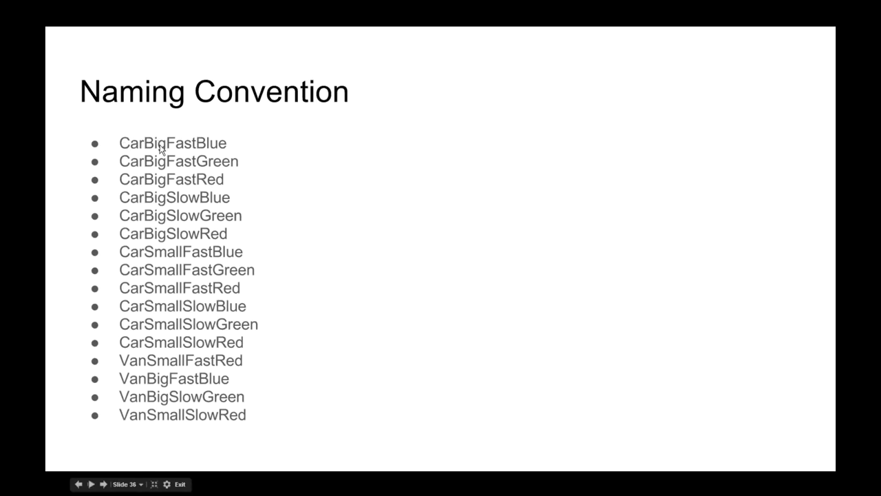
{"action": "mouse_move", "coordinate": [153, 167]}
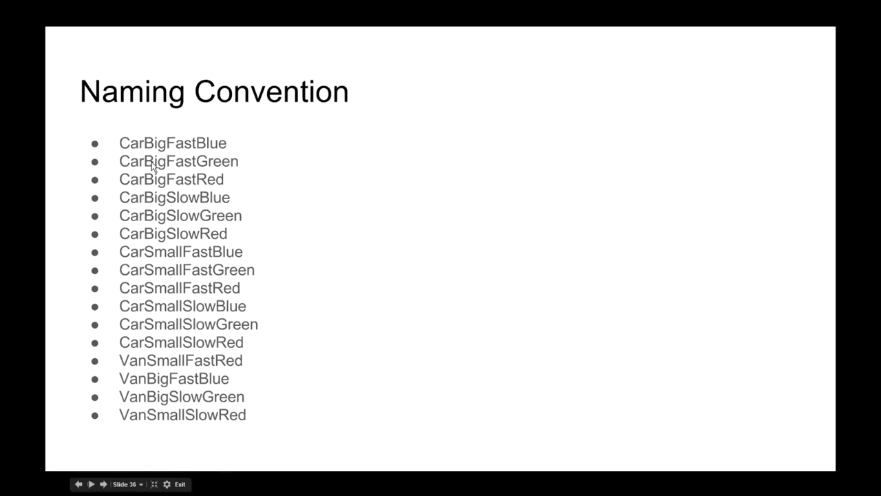
{"action": "mouse_move", "coordinate": [172, 144]}
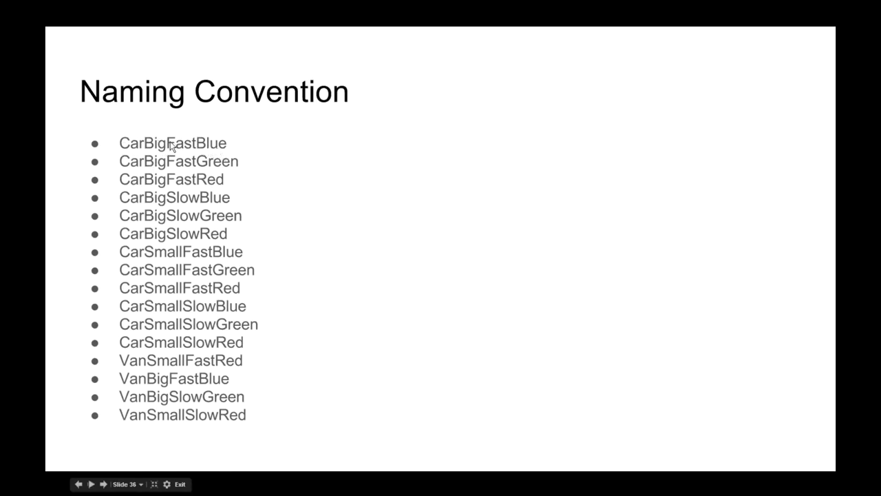
{"action": "mouse_move", "coordinate": [135, 146]}
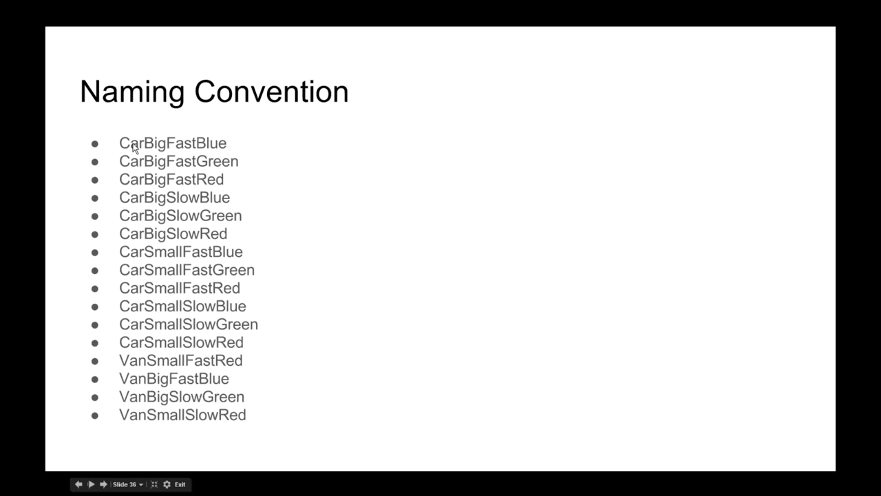
{"action": "mouse_move", "coordinate": [154, 147]}
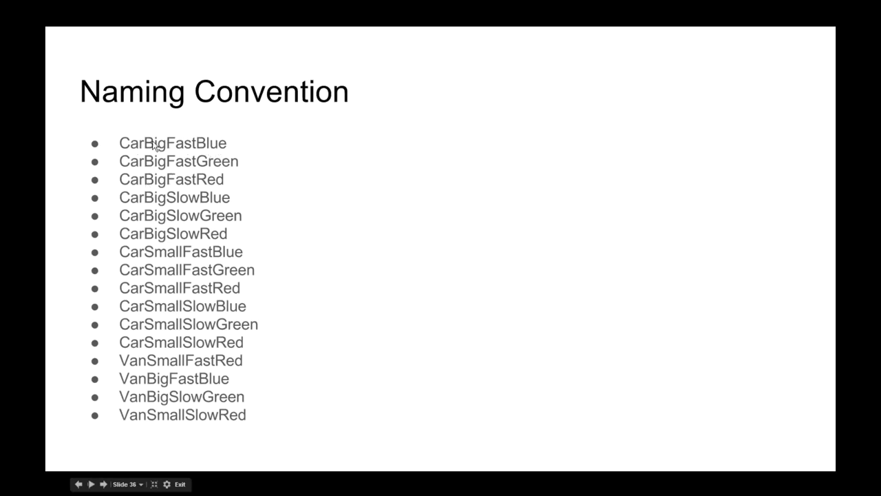
{"action": "mouse_move", "coordinate": [131, 146]}
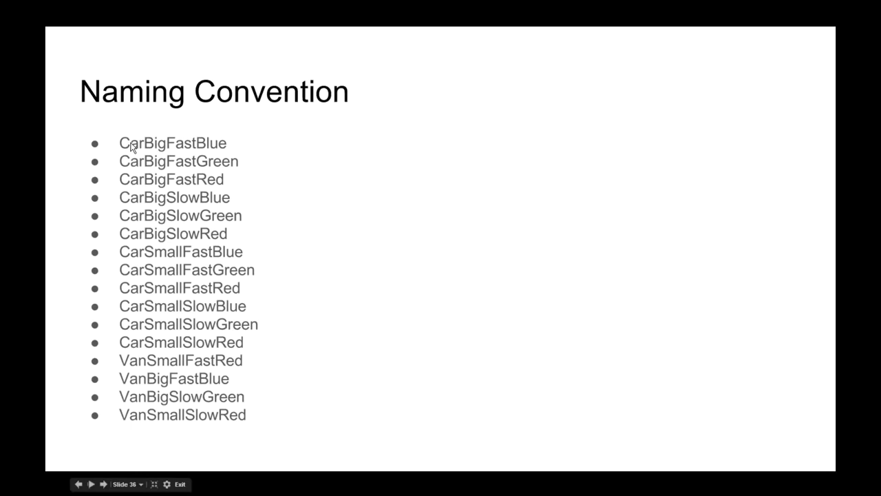
{"action": "mouse_move", "coordinate": [149, 378]}
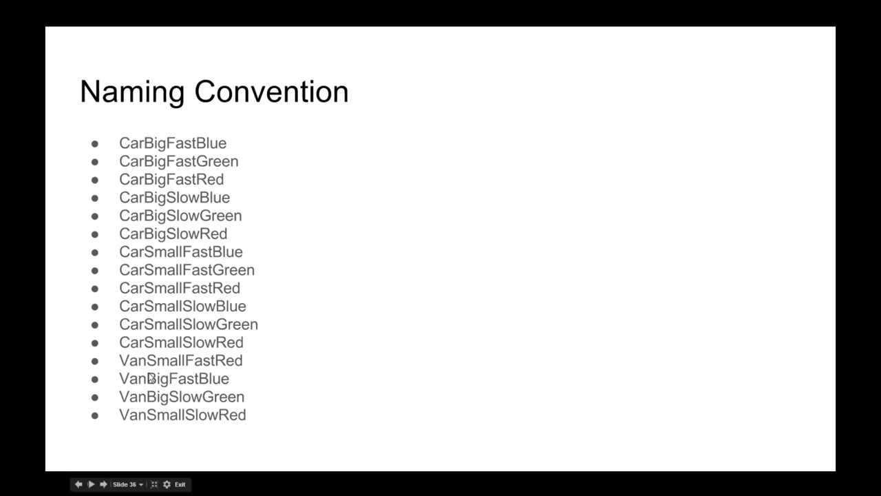
{"action": "mouse_move", "coordinate": [228, 289]}
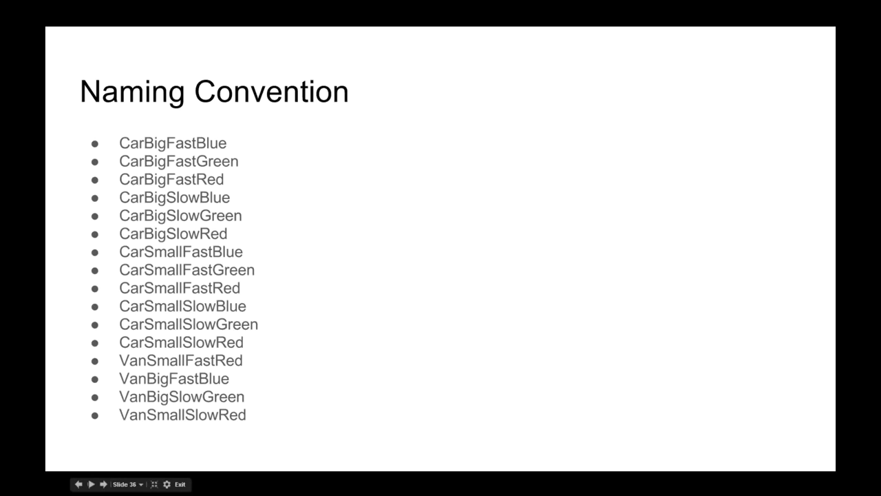
{"action": "left_click", "coordinate": [90, 484]}
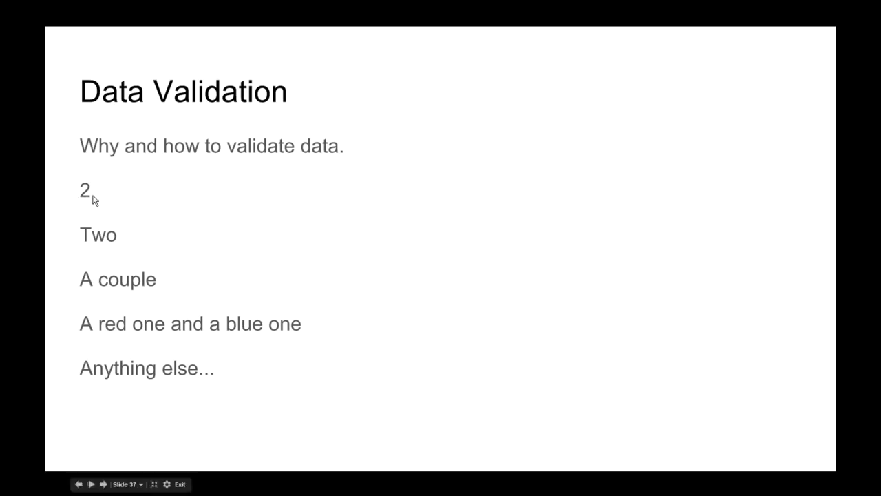
{"action": "mouse_move", "coordinate": [147, 289]}
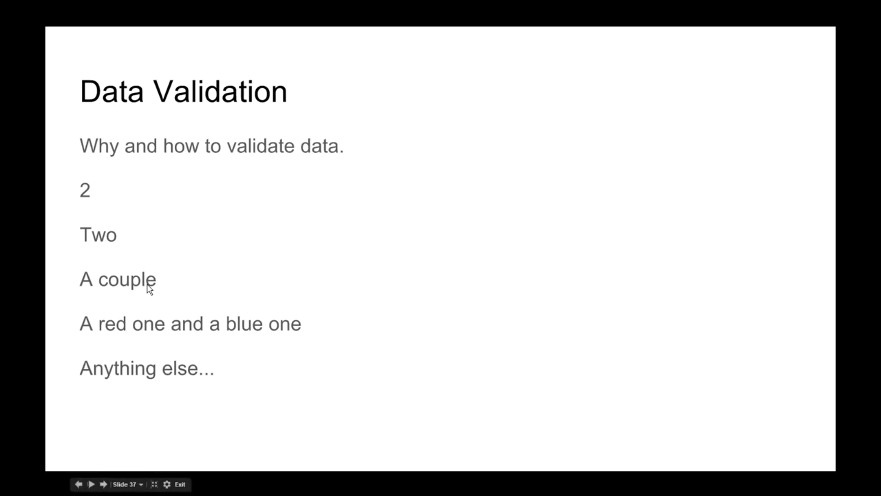